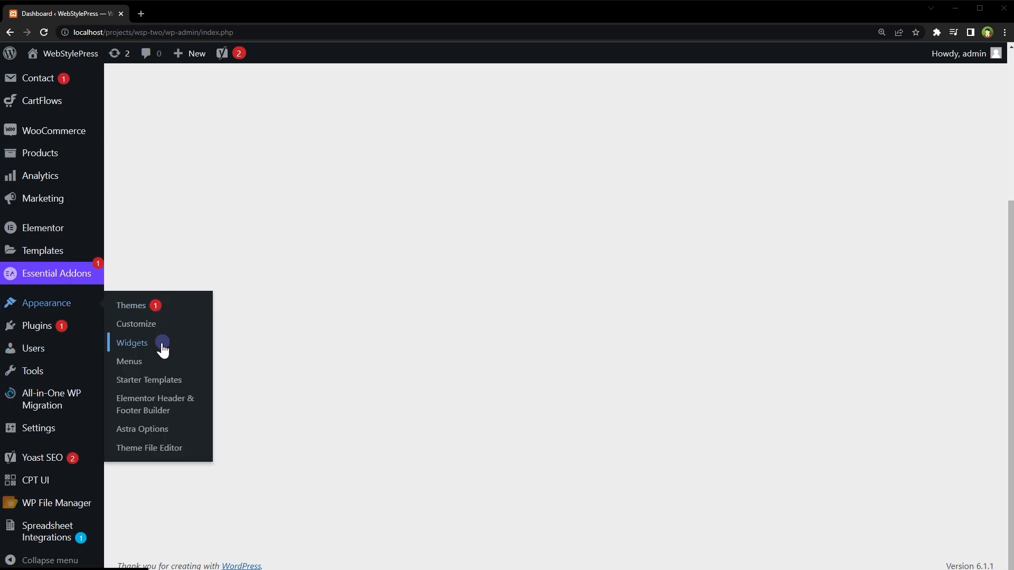
Go to Appearance > Widgets to see the Recent Posts widget's shortcode [widget id="recent-posts-2"].
{"action": "left_click", "coordinate": [132, 342]}
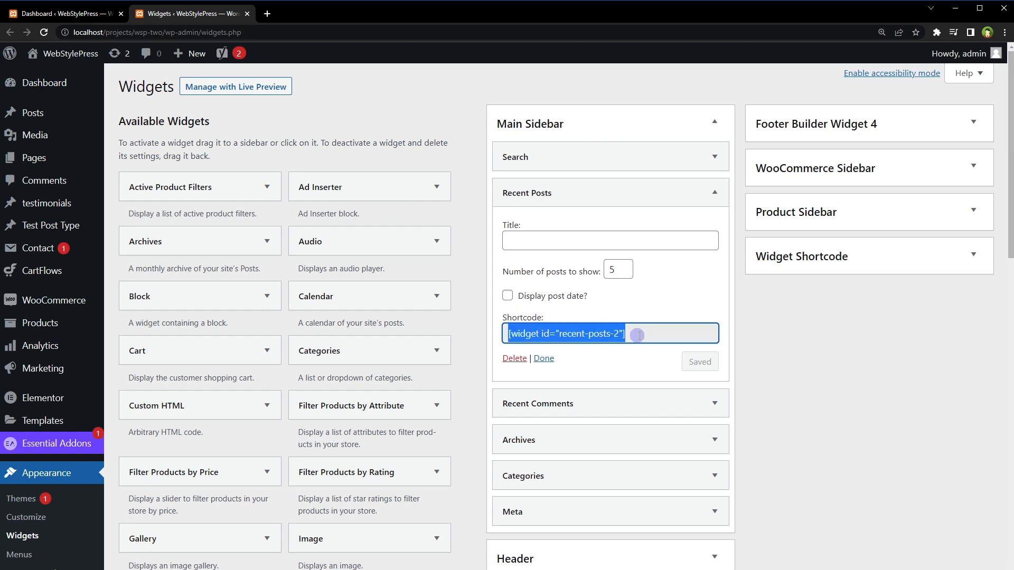
Collapse Recent Posts and expand Archives to reveal its shortcode [widget id="archives-2"].
{"action": "left_click", "coordinate": [713, 193]}
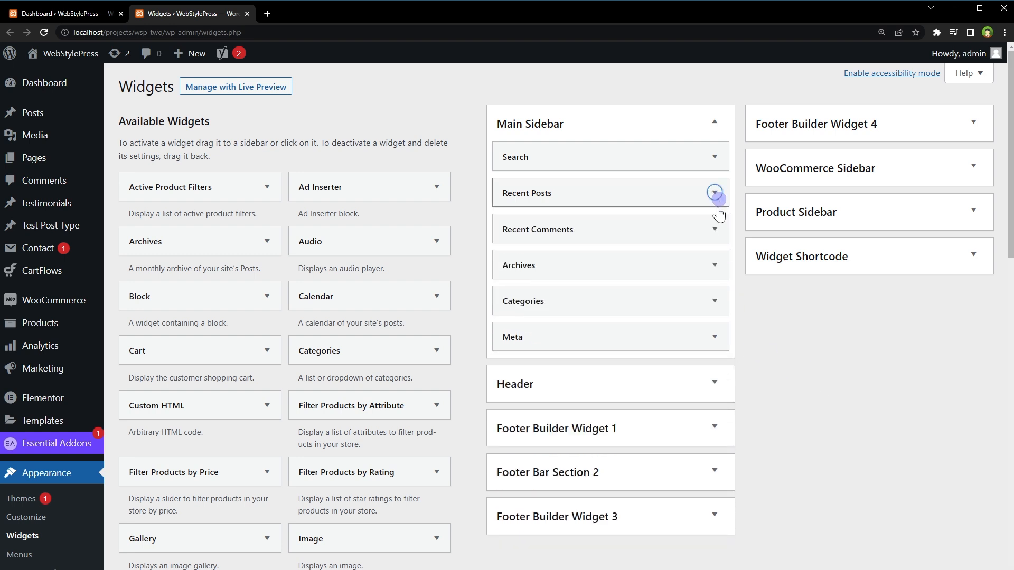
{"action": "left_click", "coordinate": [715, 265]}
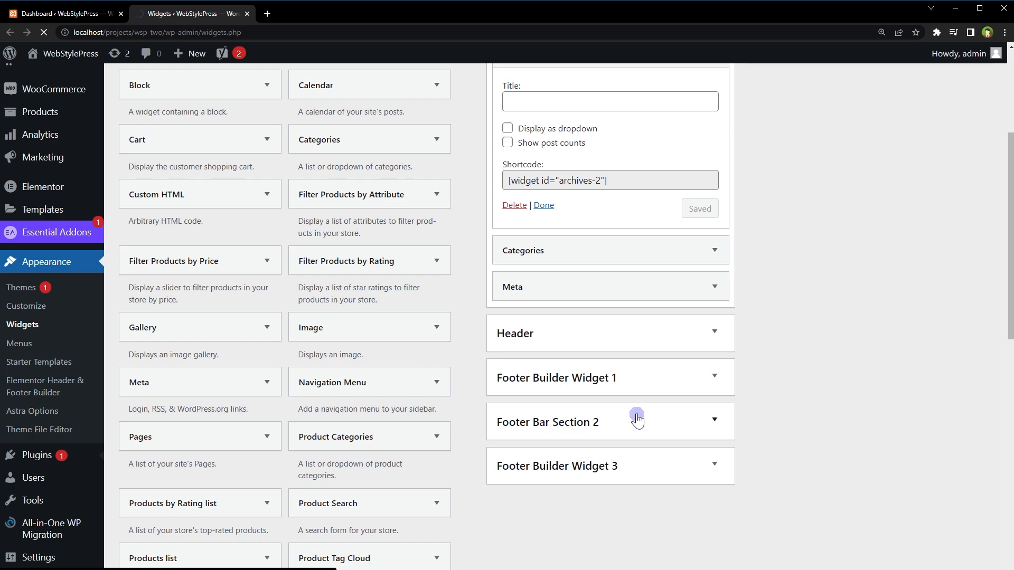
Find the Widget Shortcode 0.3.5 entry in Installed Plugins by searching the page for "widget".
{"action": "left_click", "coordinate": [37, 497]}
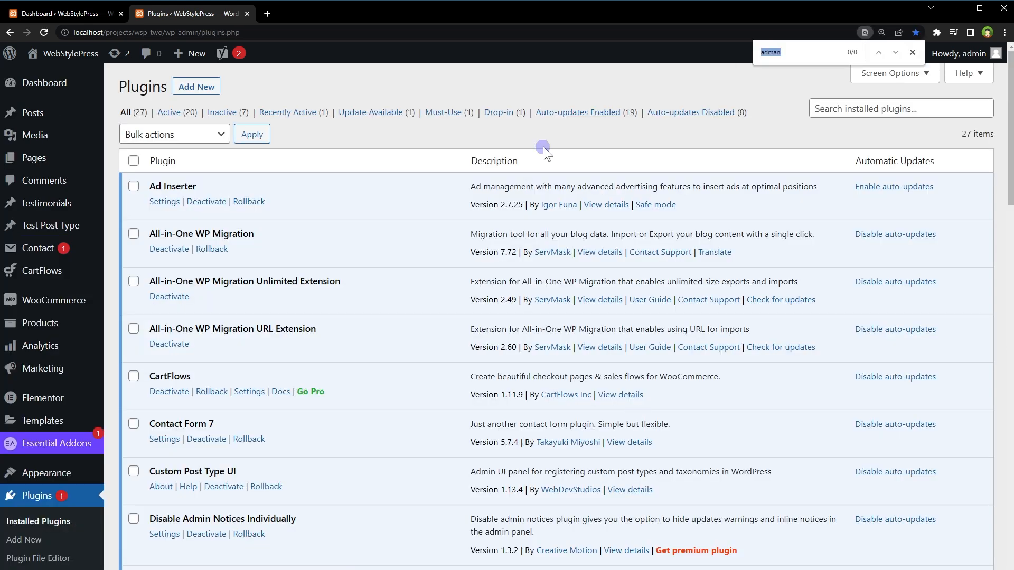
{"action": "type", "text": "widget"}
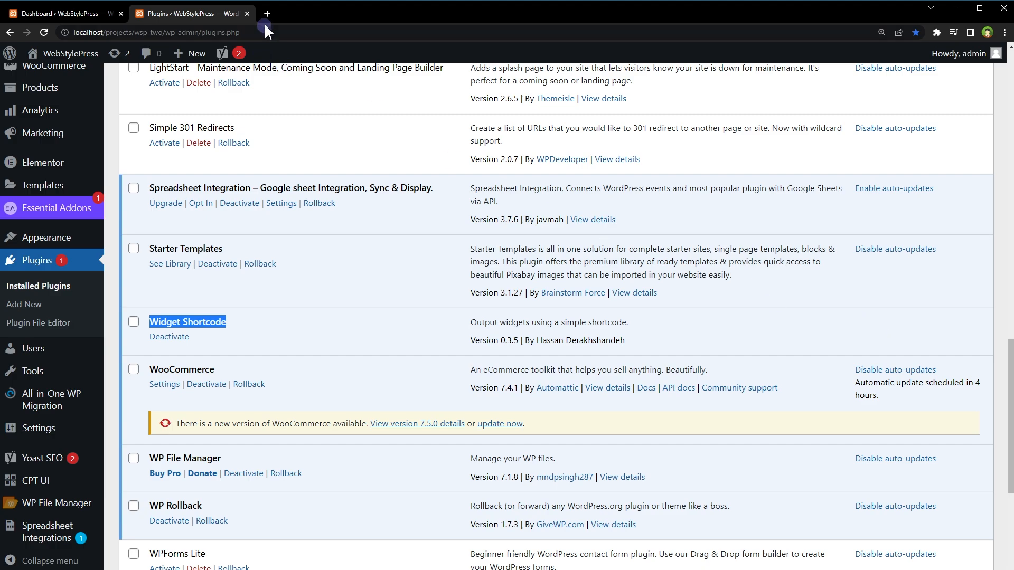
View the wordpress.org widget-shortcode page and highlight its temporary-closure notice from January 18, 2023.
{"action": "left_click", "coordinate": [188, 321]}
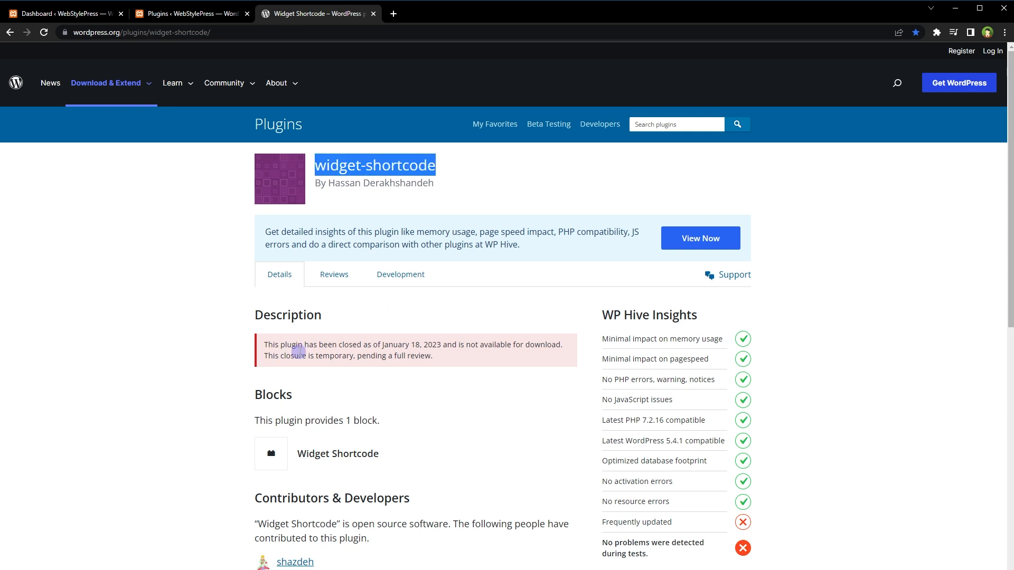
{"action": "mouse_move", "coordinate": [393, 359]}
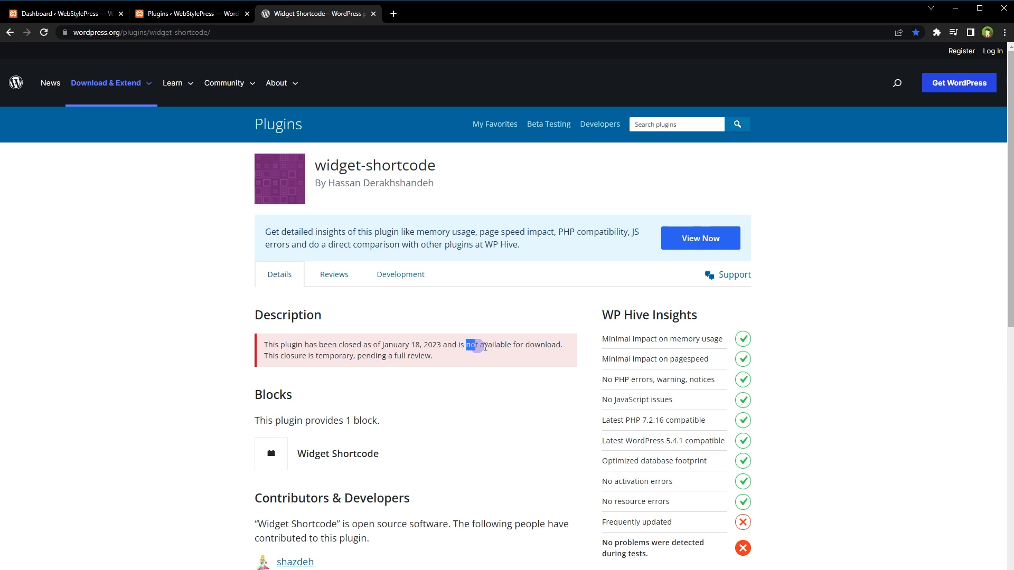
{"action": "left_click_drag", "start_coordinate": [464, 344], "coordinate": [545, 344]}
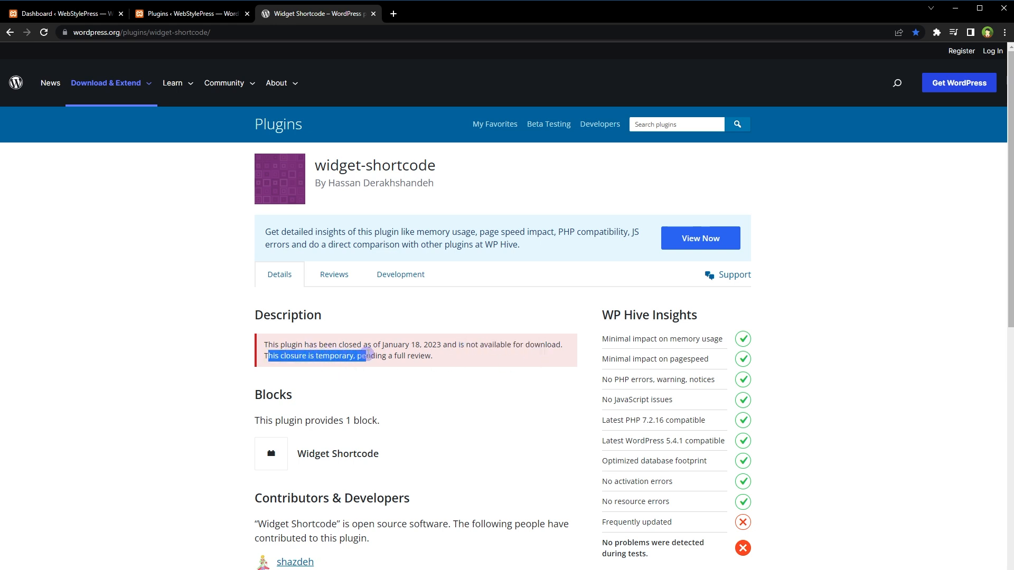
{"action": "scroll", "scroll_direction": "down", "scroll_amount": 3}
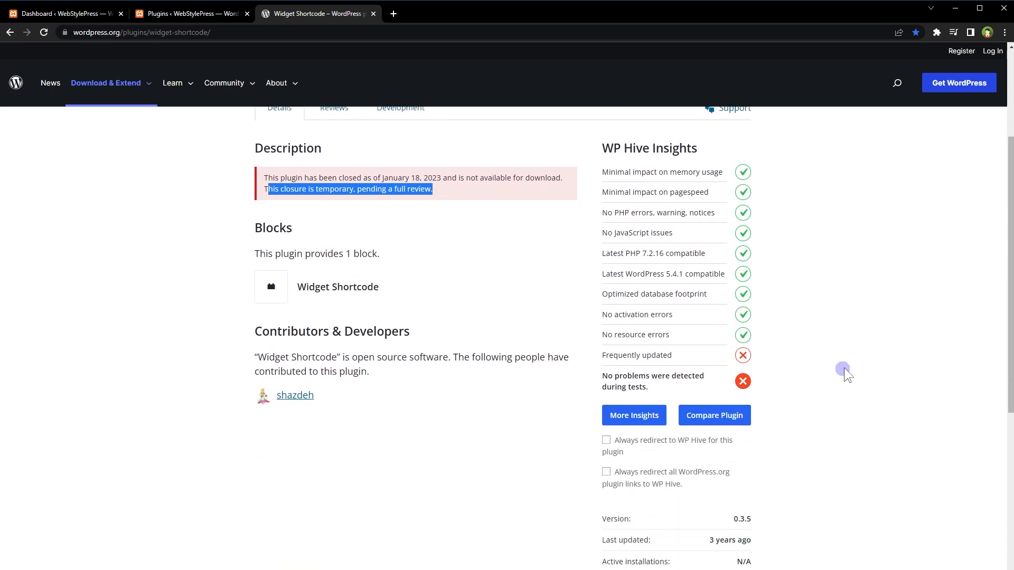
{"action": "scroll", "scroll_direction": "down", "scroll_amount": 3}
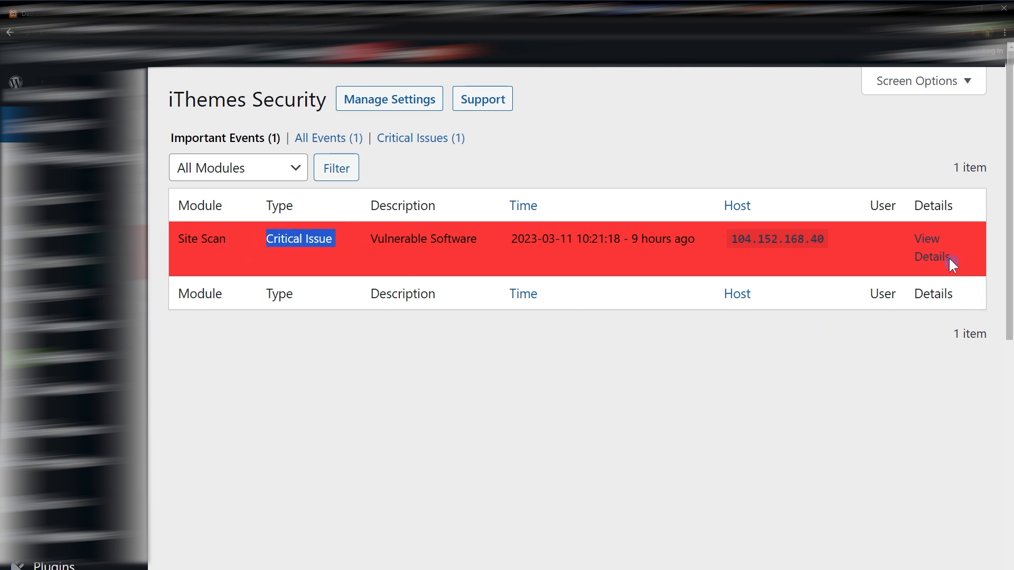
Reveal the Site Scan's Widget Shortcode <= 0.3.5 Contributor+ Stored XSS vulnerability and open its report in a new tab.
{"action": "left_click", "coordinate": [929, 247]}
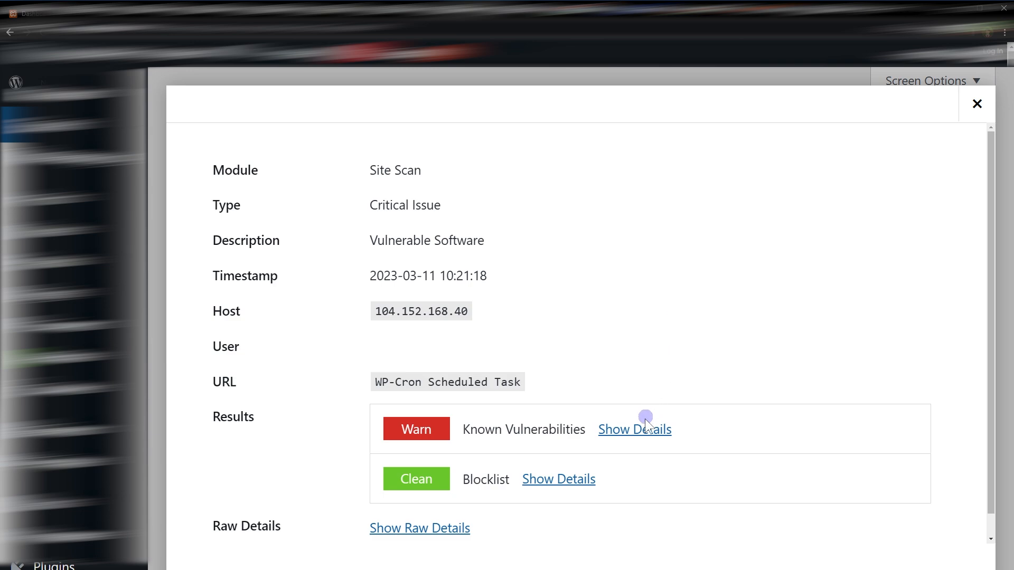
{"action": "left_click", "coordinate": [635, 429]}
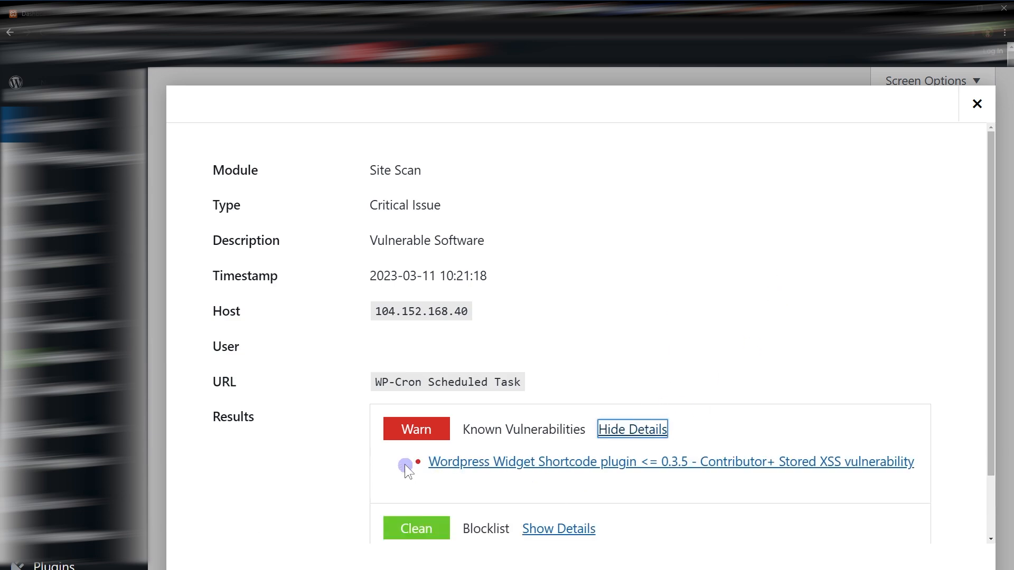
{"action": "left_click_drag", "start_coordinate": [411, 462], "coordinate": [934, 462]}
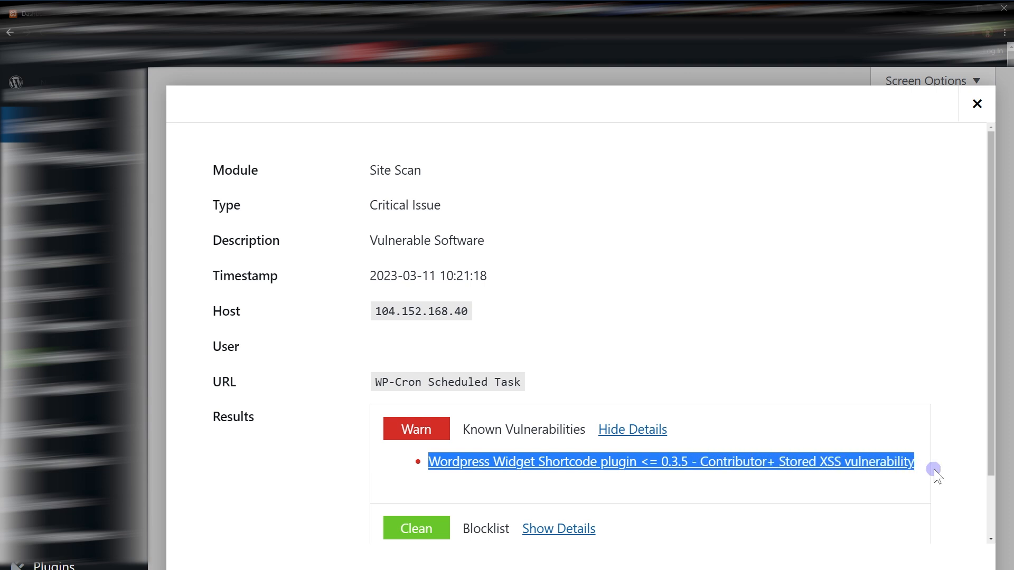
{"action": "right_click", "coordinate": [669, 462]}
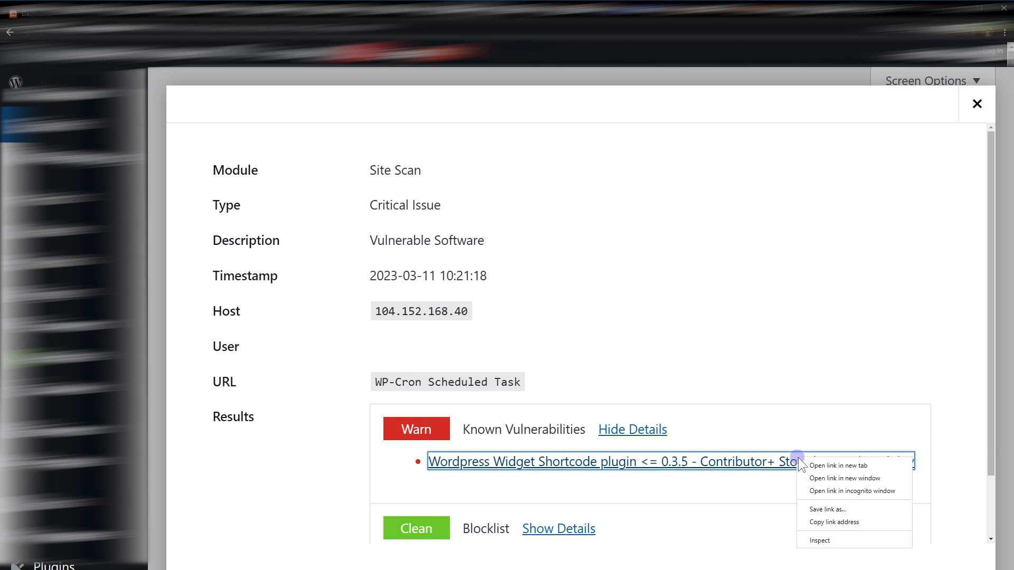
{"action": "left_click", "coordinate": [611, 461]}
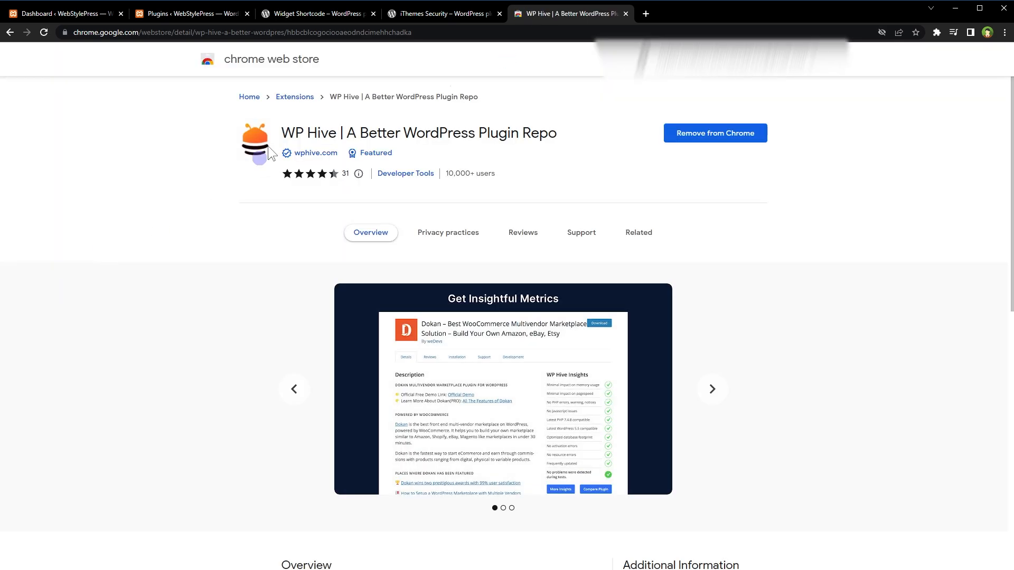
Highlight the WP Hive | A Better WordPress Plugin Repo extension title in the Chrome Web Store.
{"action": "left_click_drag", "start_coordinate": [265, 133], "coordinate": [535, 133]}
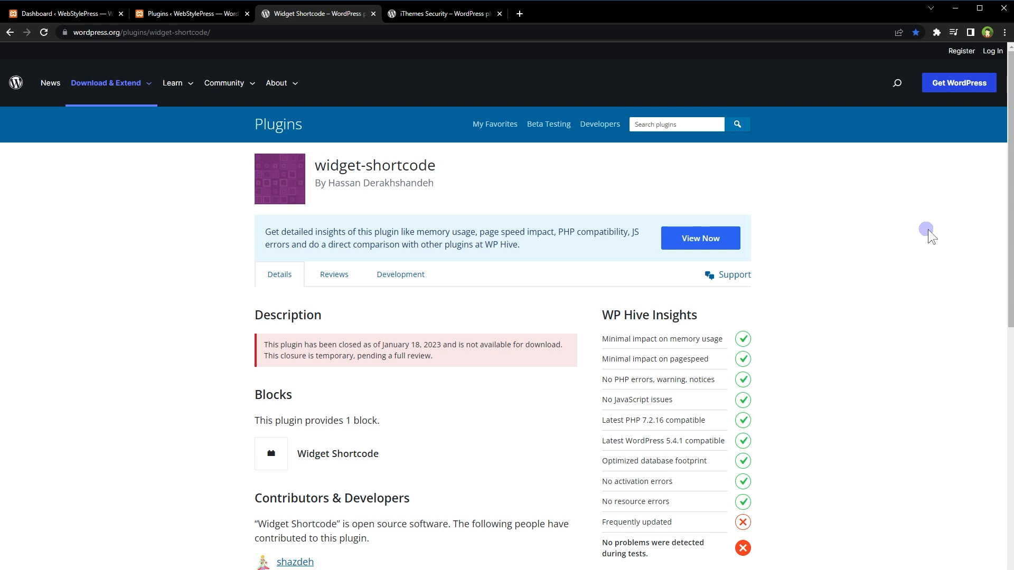
Return to the widget-shortcode plugin page showing its closure notice and WP Hive Insights.
{"action": "left_click", "coordinate": [506, 284]}
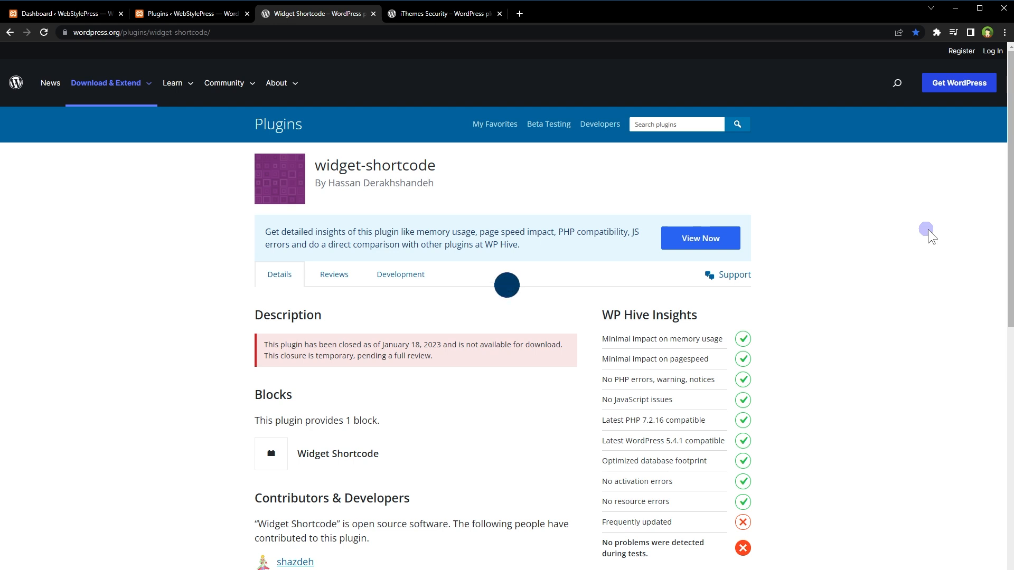